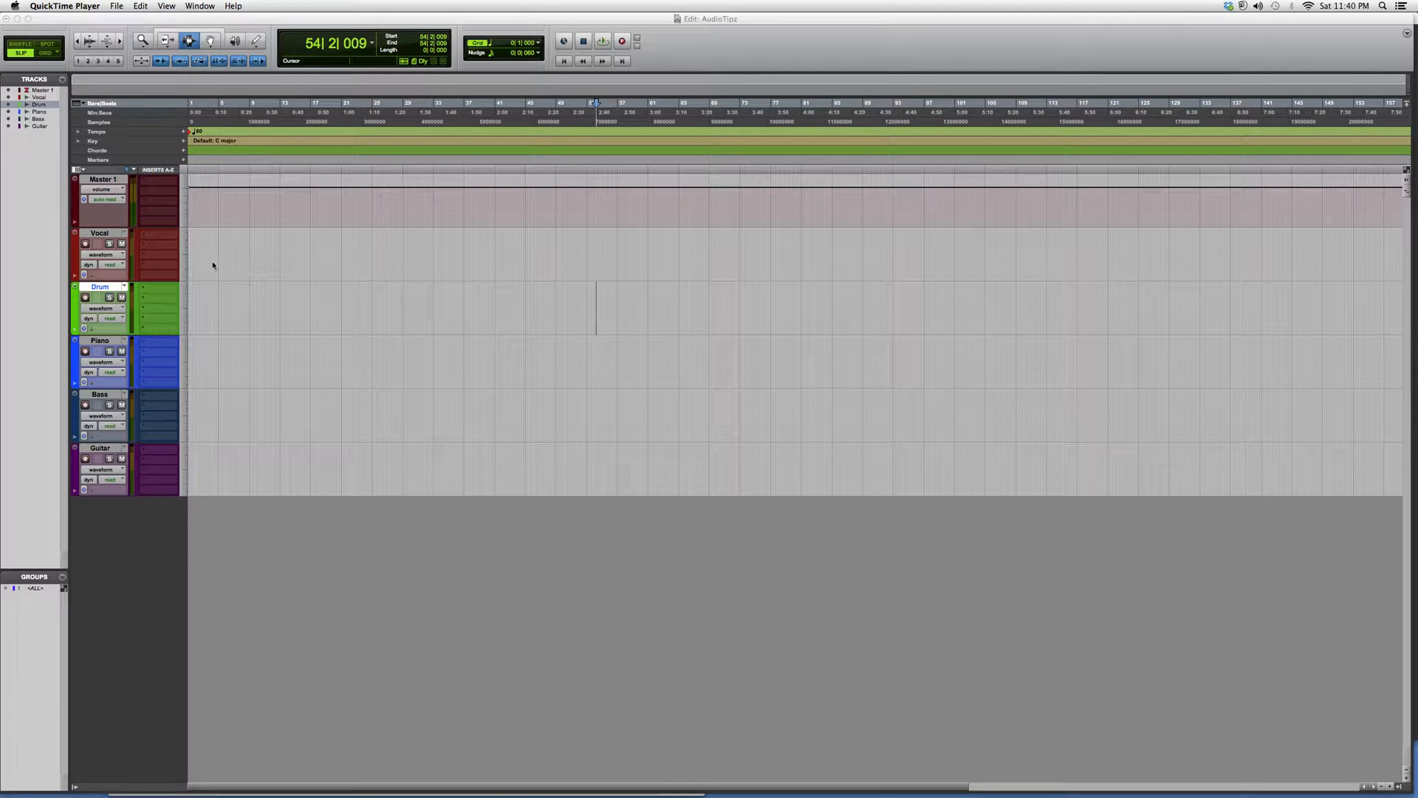
Step: Insert Dynamics > Bass Rider (mono) on a Vocal track insert slot
click(156, 243)
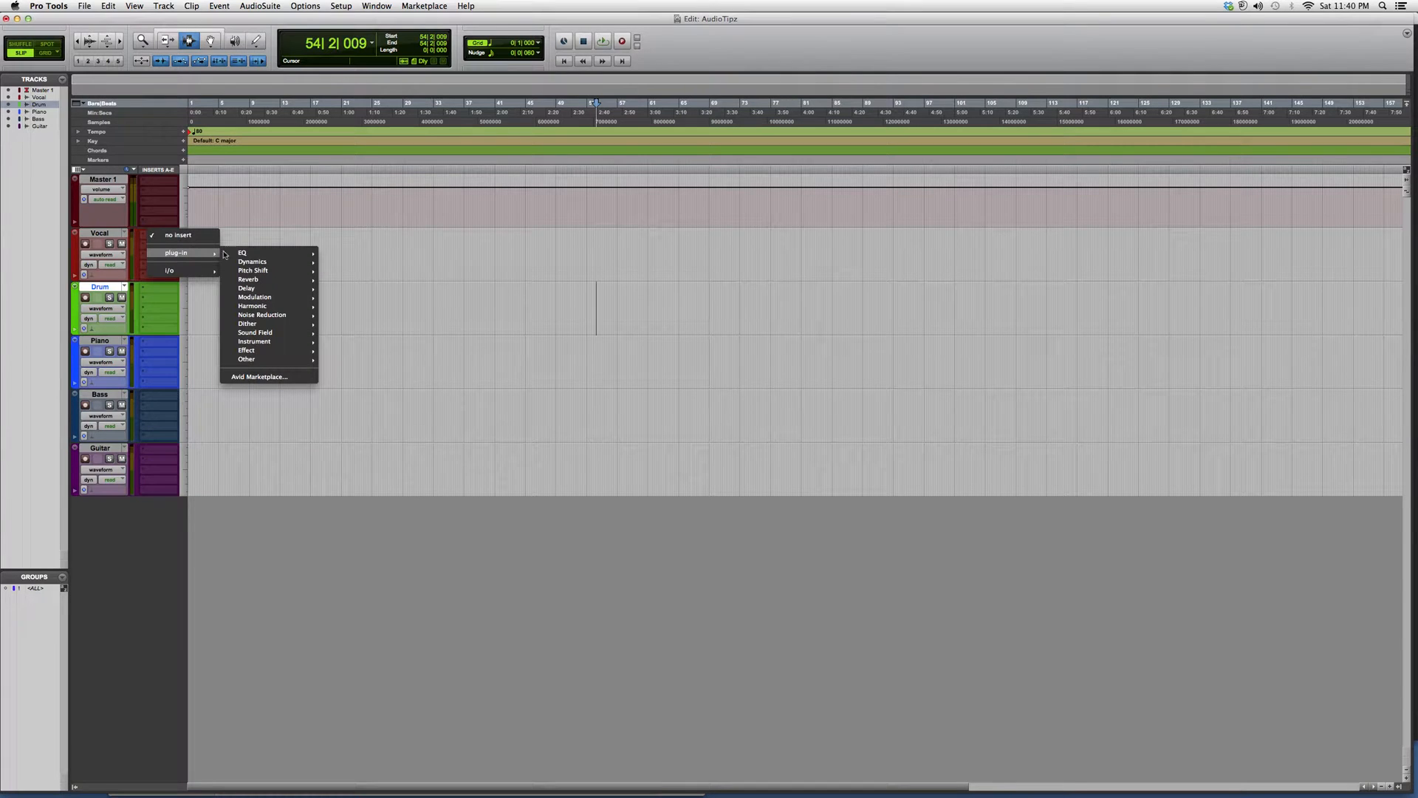
mouse_move(252, 261)
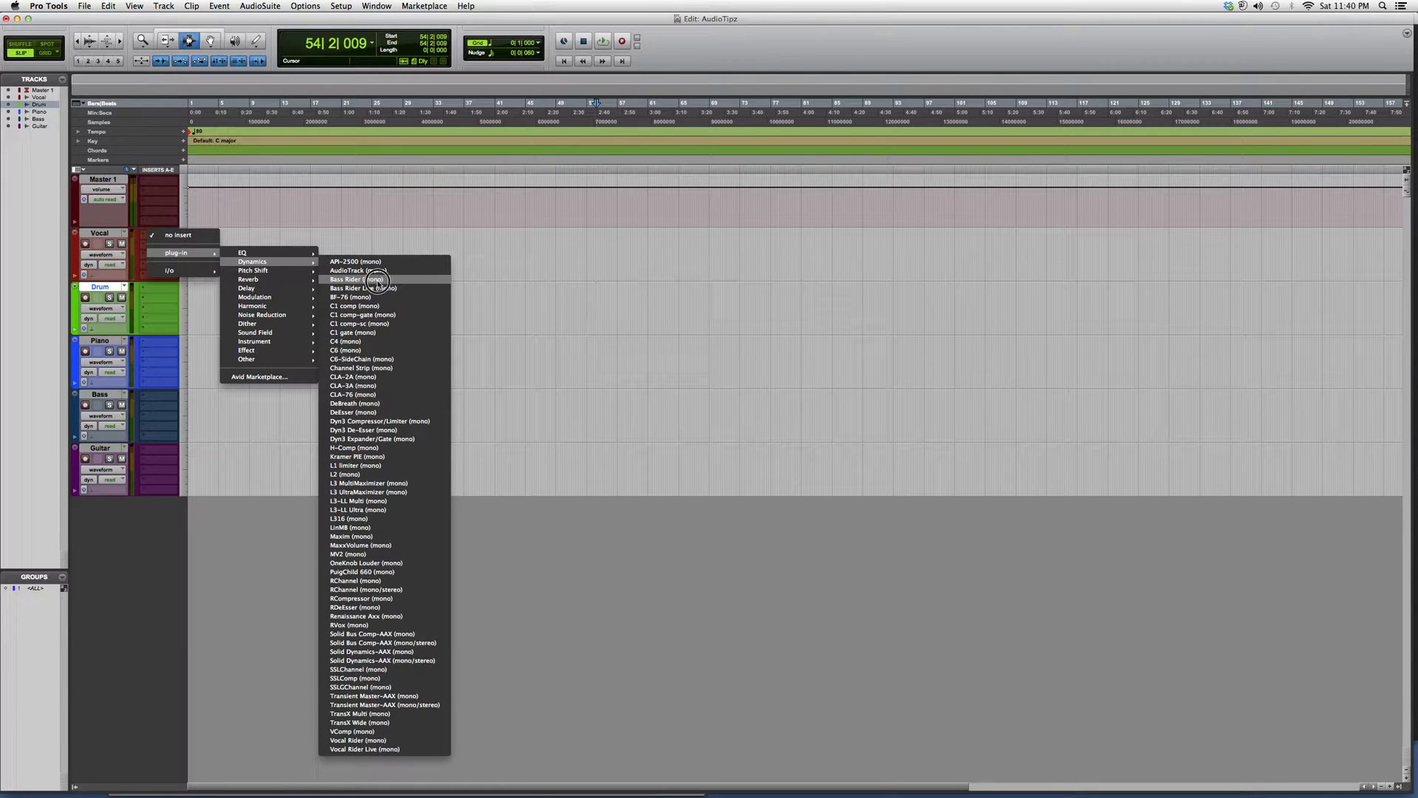
click(355, 279)
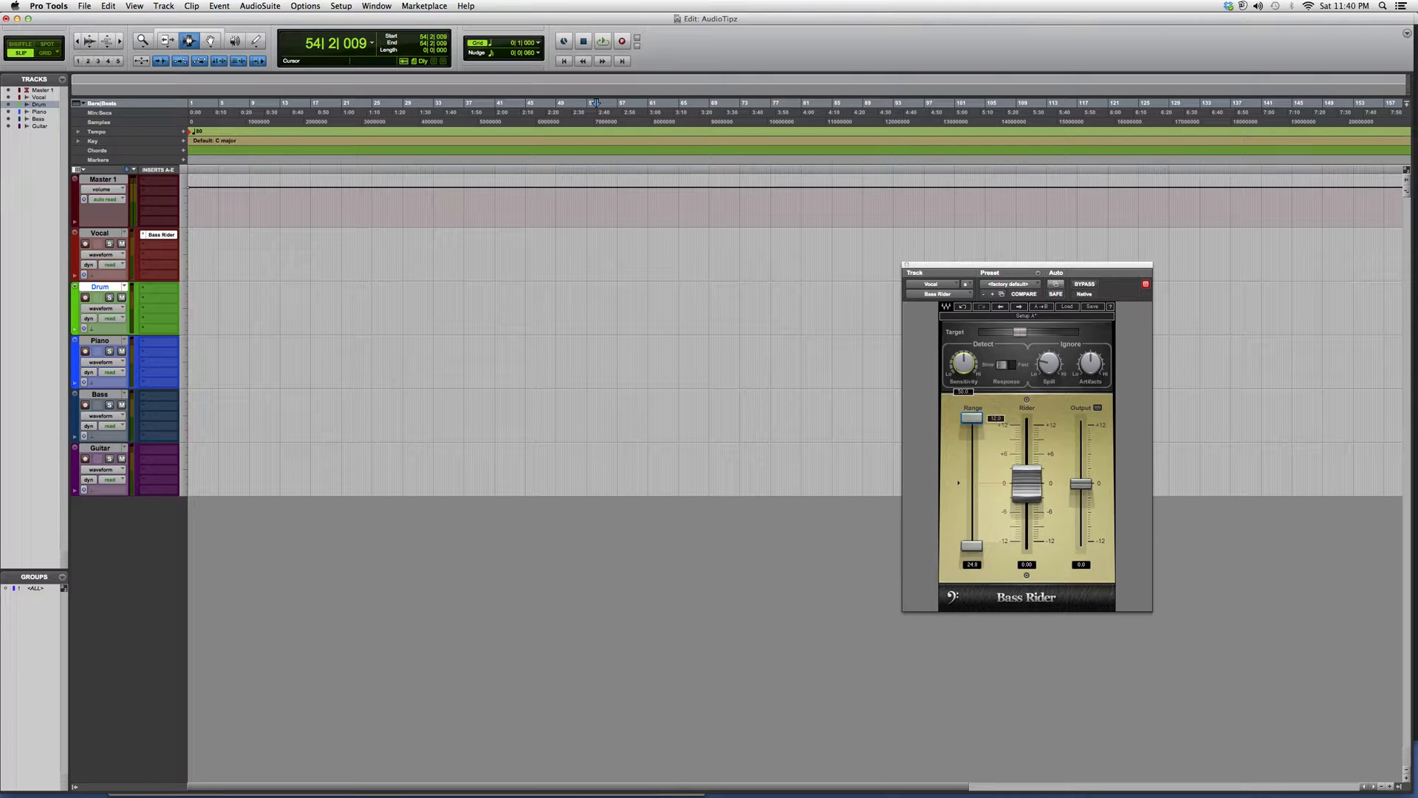
Step: Drag Bass Rider's upper Range handle down on the Vocal track
drag(970, 418, 970, 469)
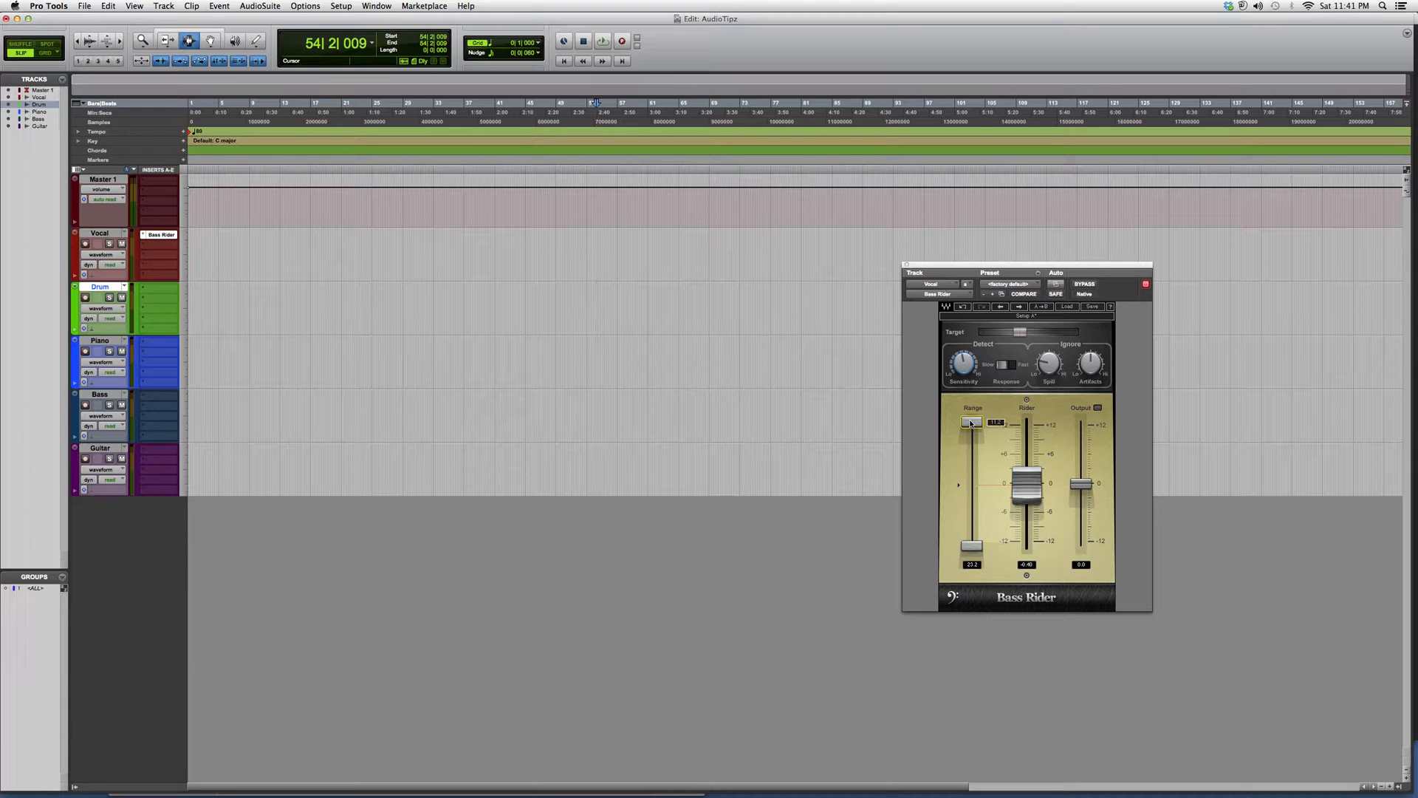
Step: Lower the Range top limit, then move Output down, up, and back to 0.0
drag(971, 420, 971, 466)
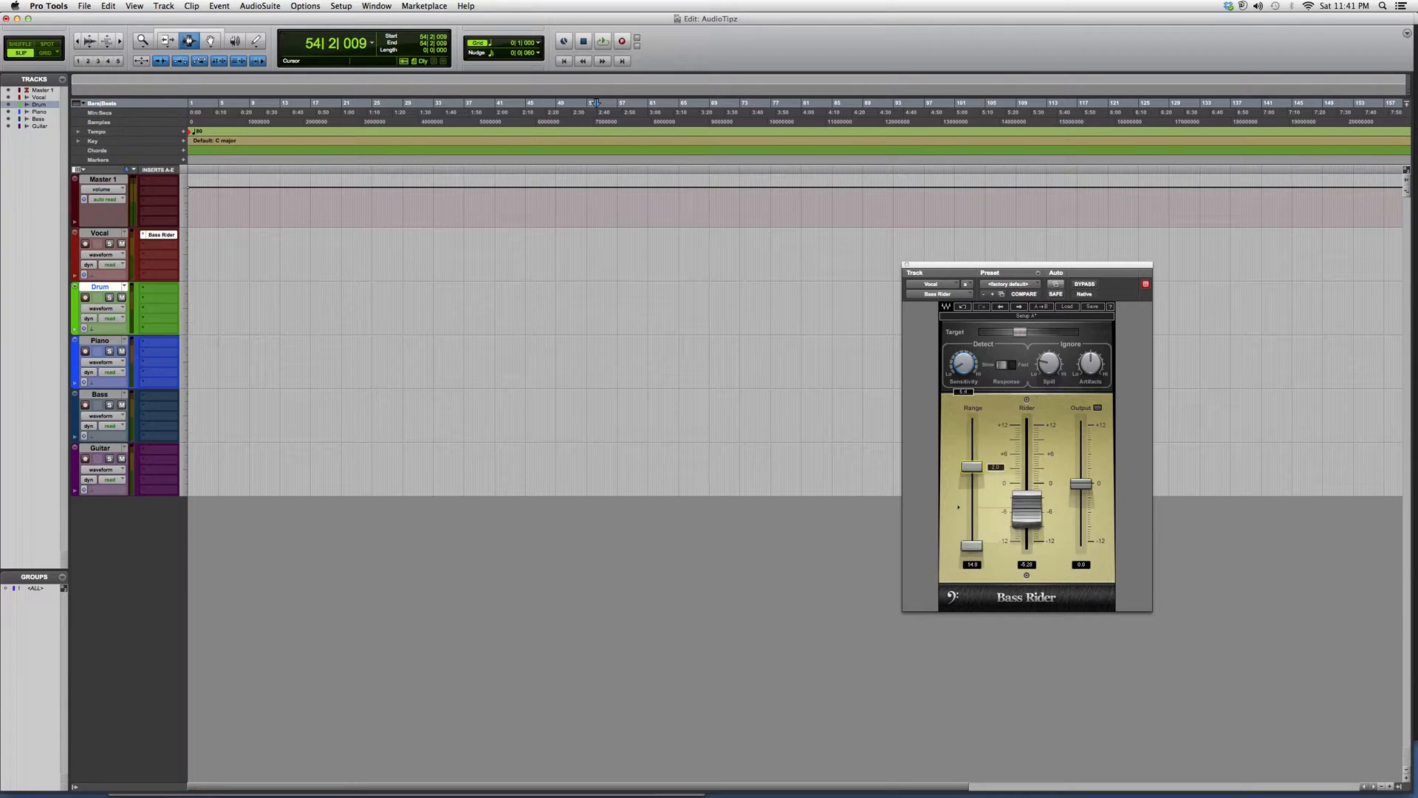
drag(971, 466, 972, 475)
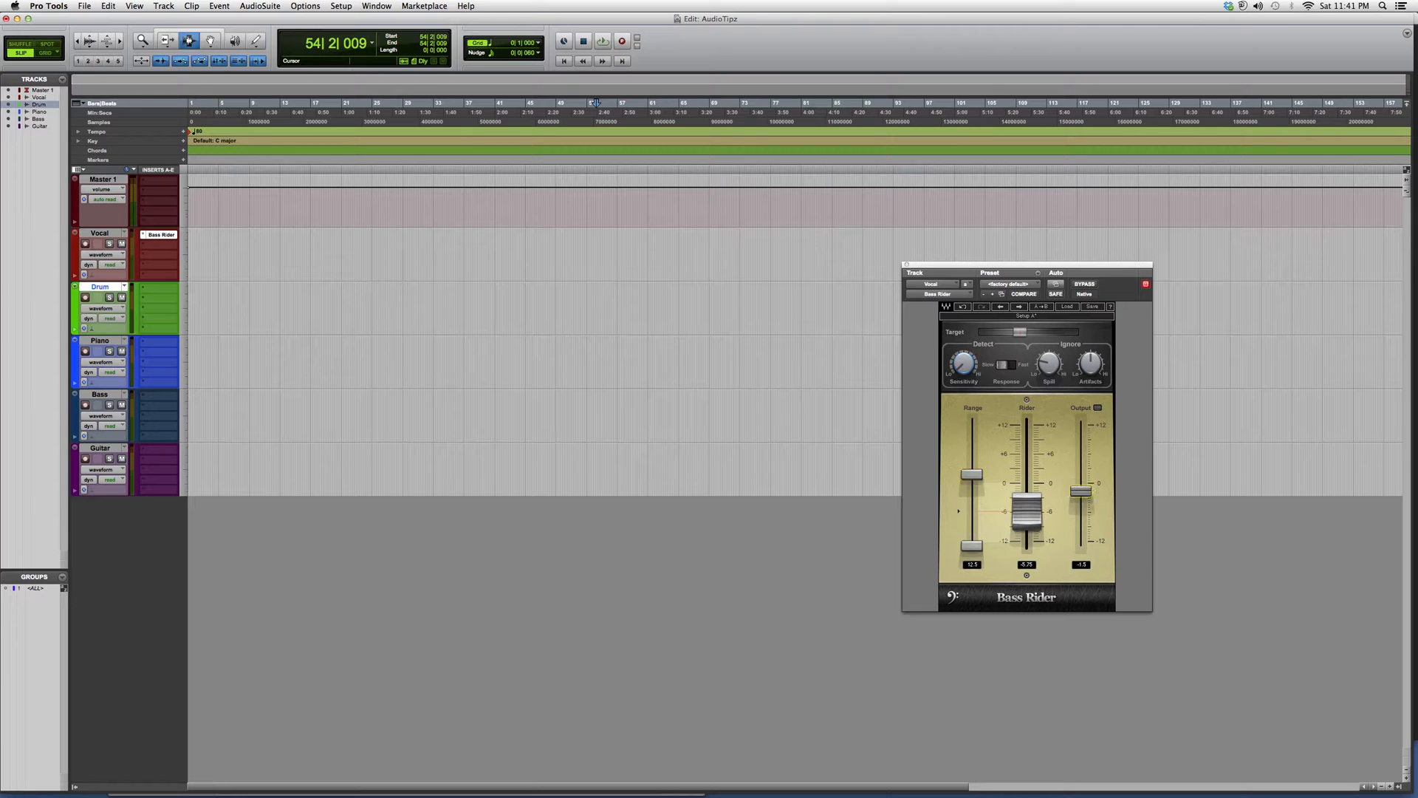
drag(1082, 492, 1081, 475)
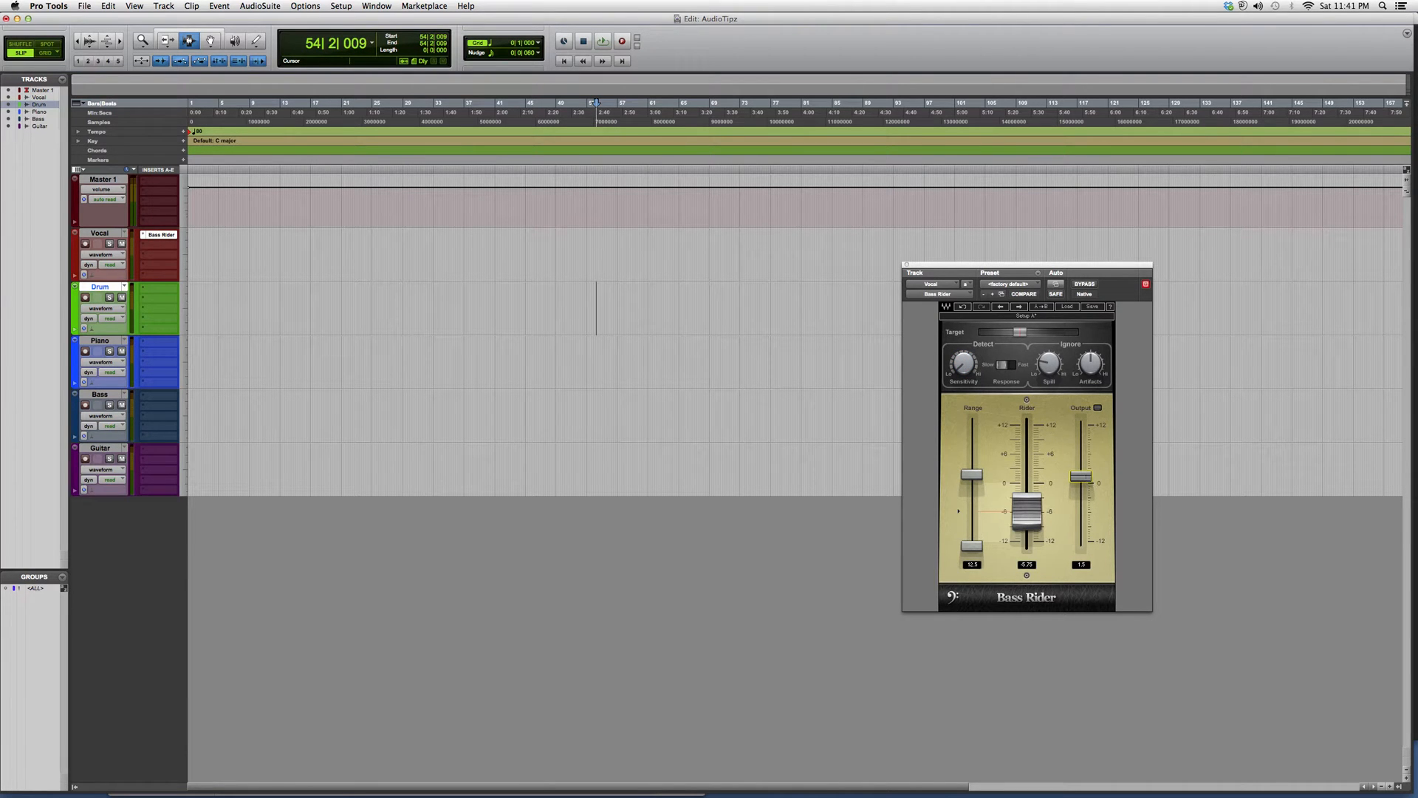
drag(1083, 475, 1083, 484)
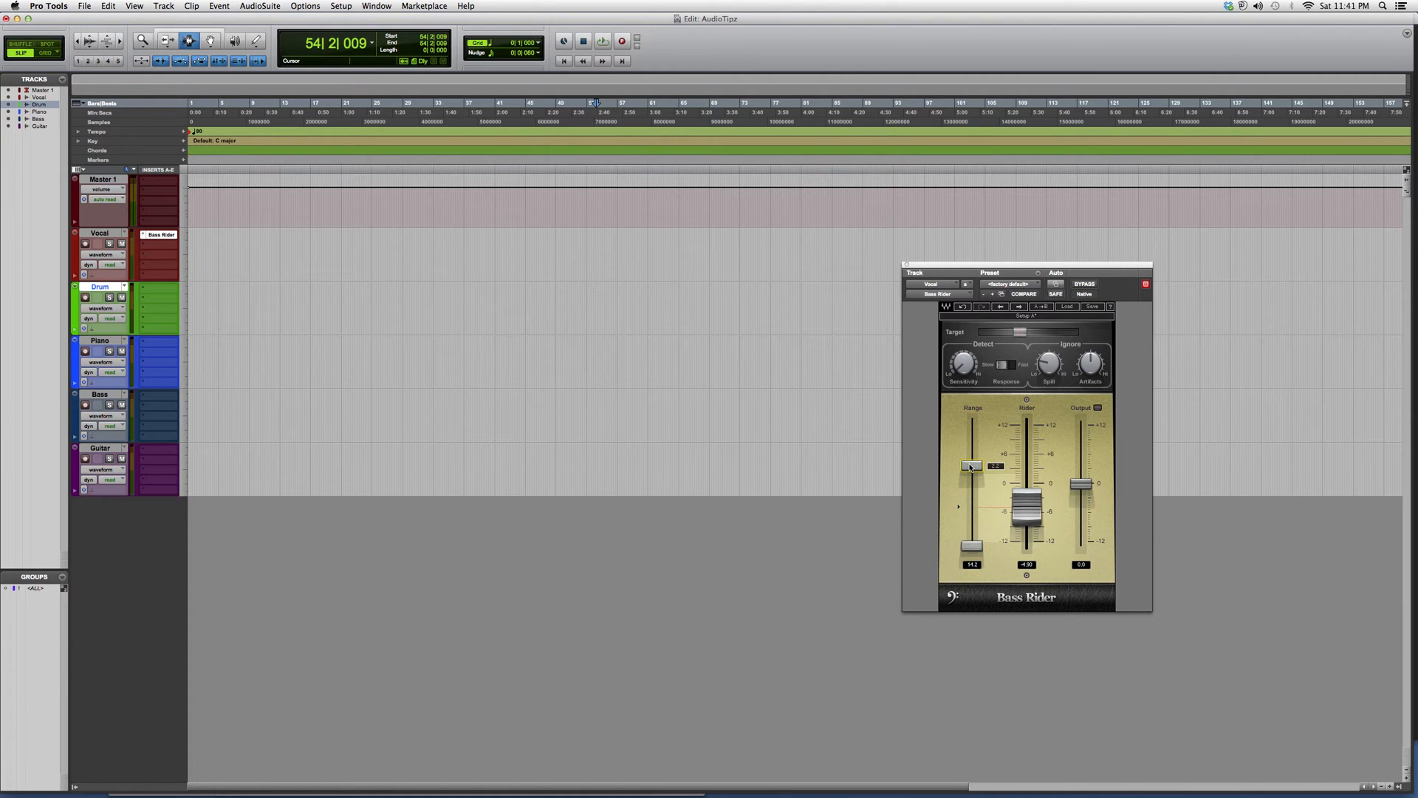
Step: Drag the Range upper handle back up to widen the limits
drag(971, 467, 970, 464)
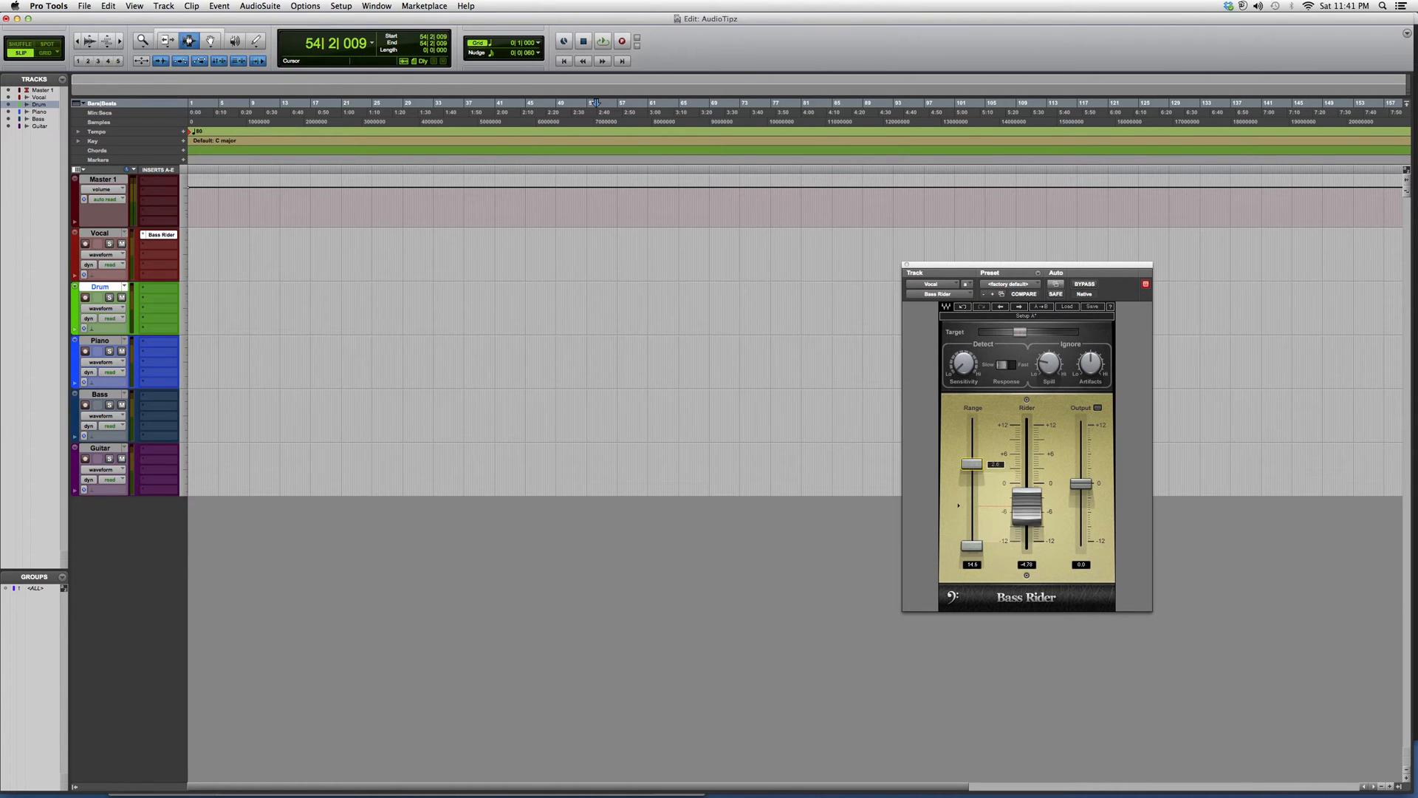
drag(971, 464, 971, 432)
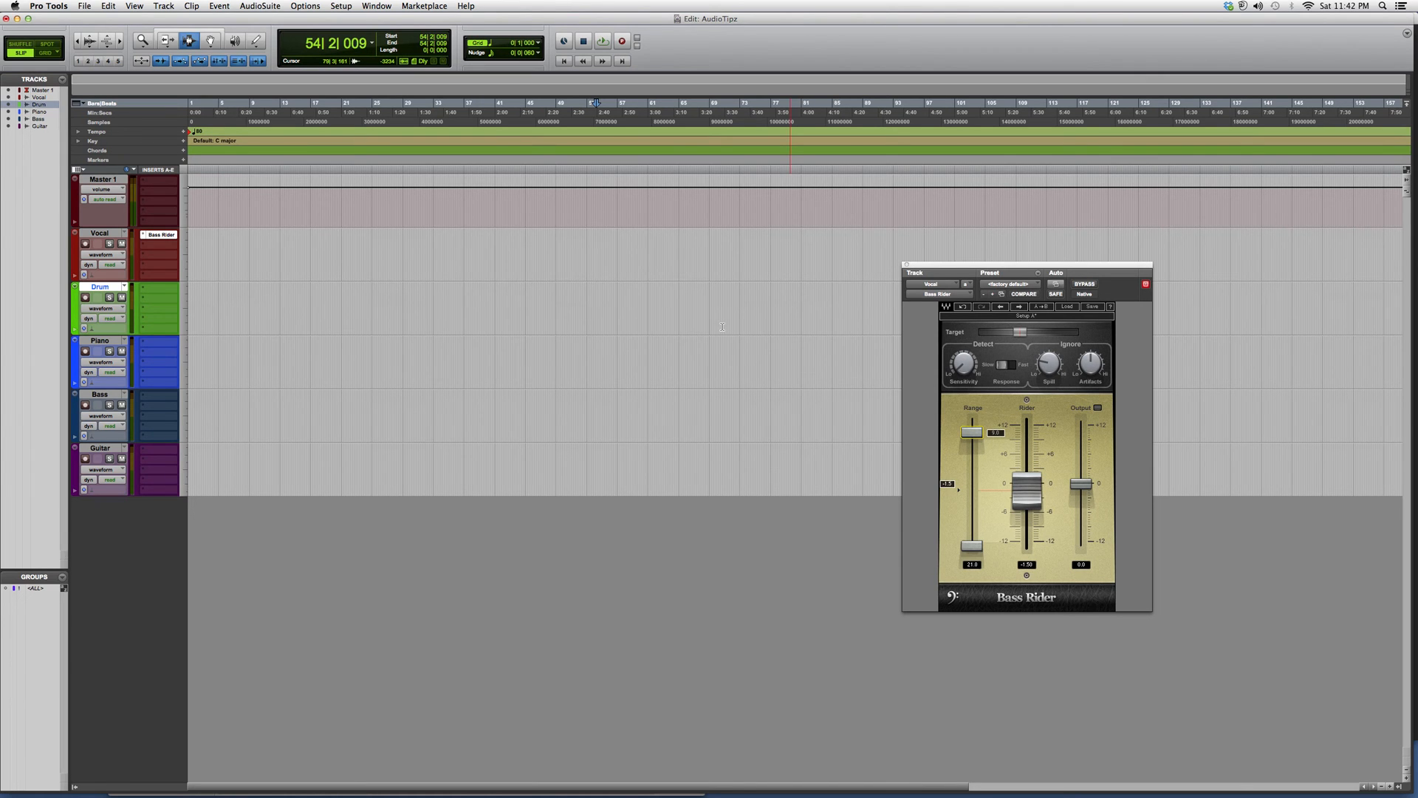
mouse_move(705, 328)
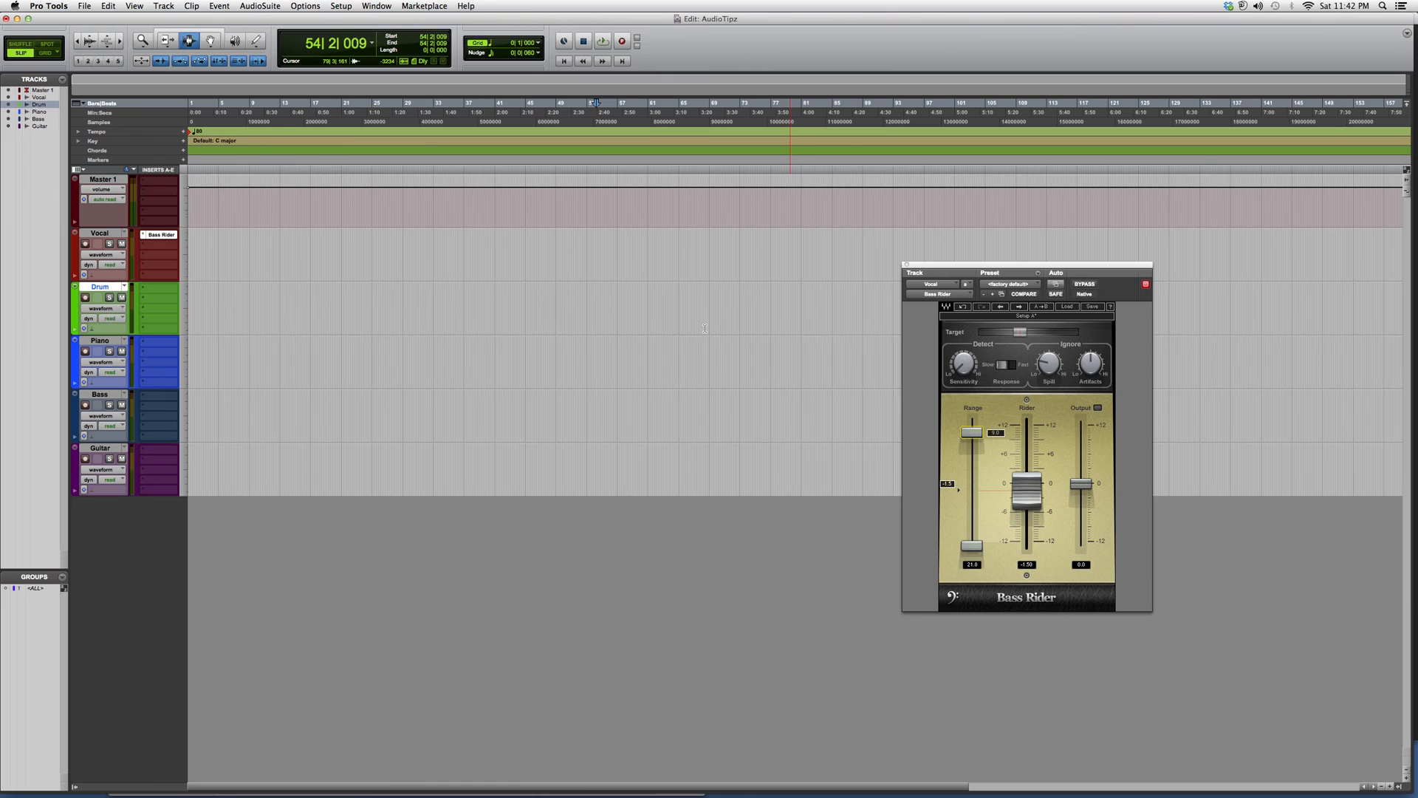